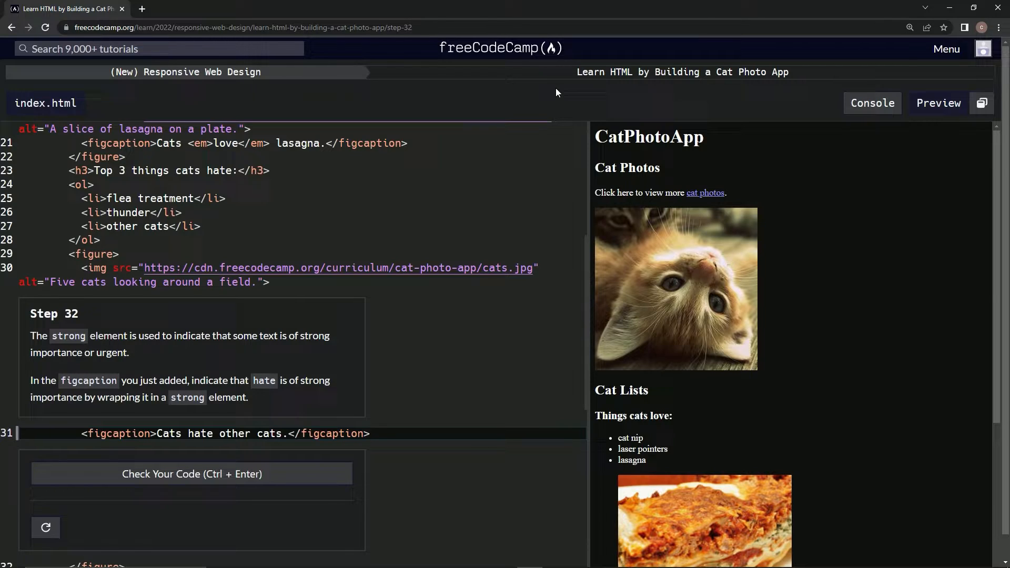
mouse_move(754, 93)
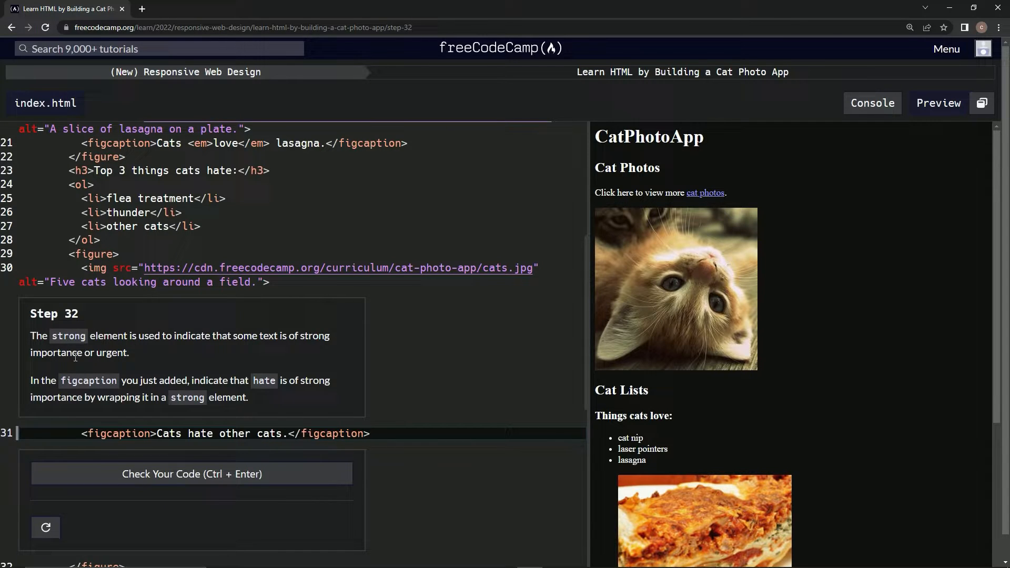
mouse_move(171, 351)
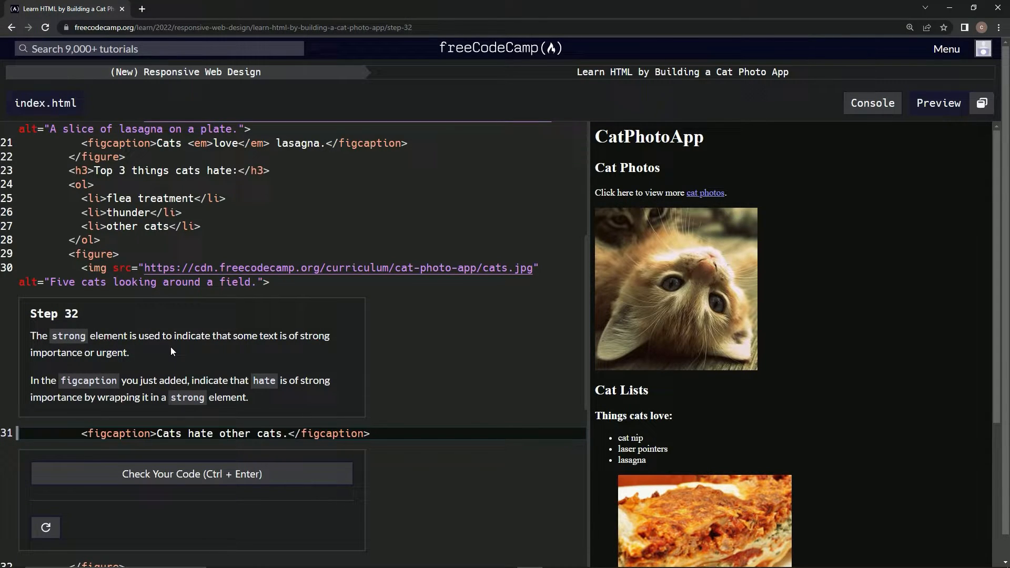
mouse_move(294, 355)
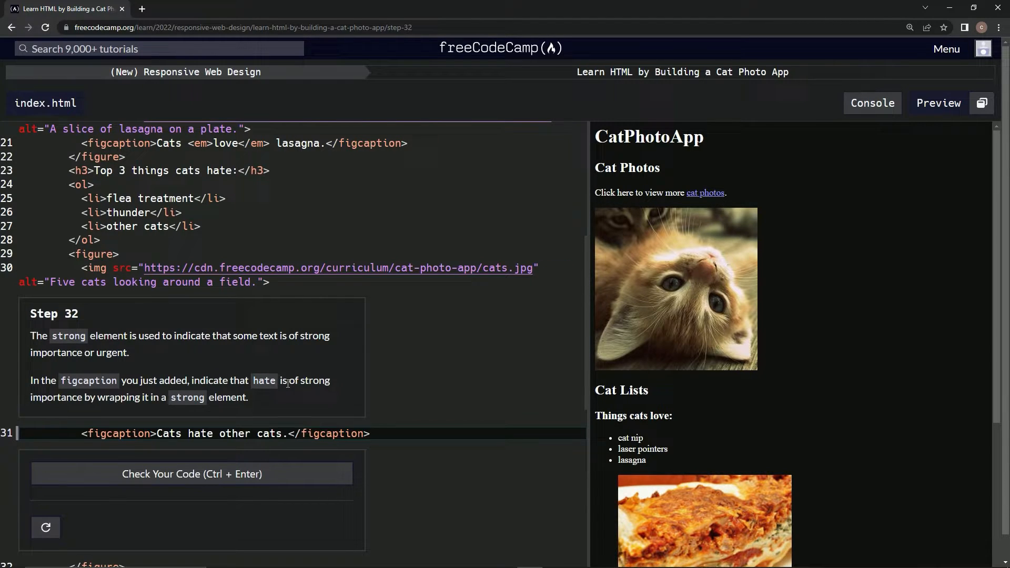
mouse_move(82, 398)
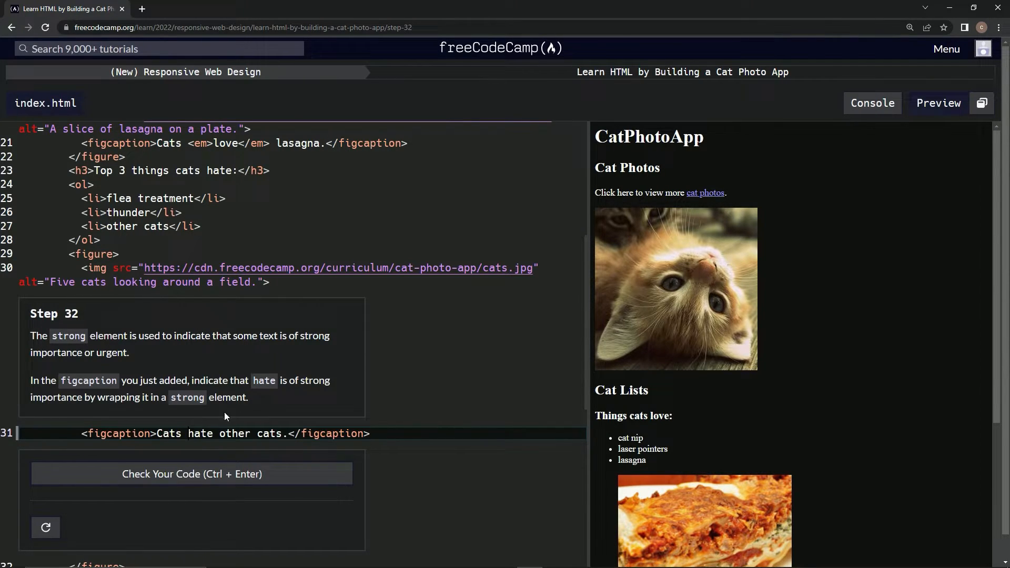
mouse_move(206, 449)
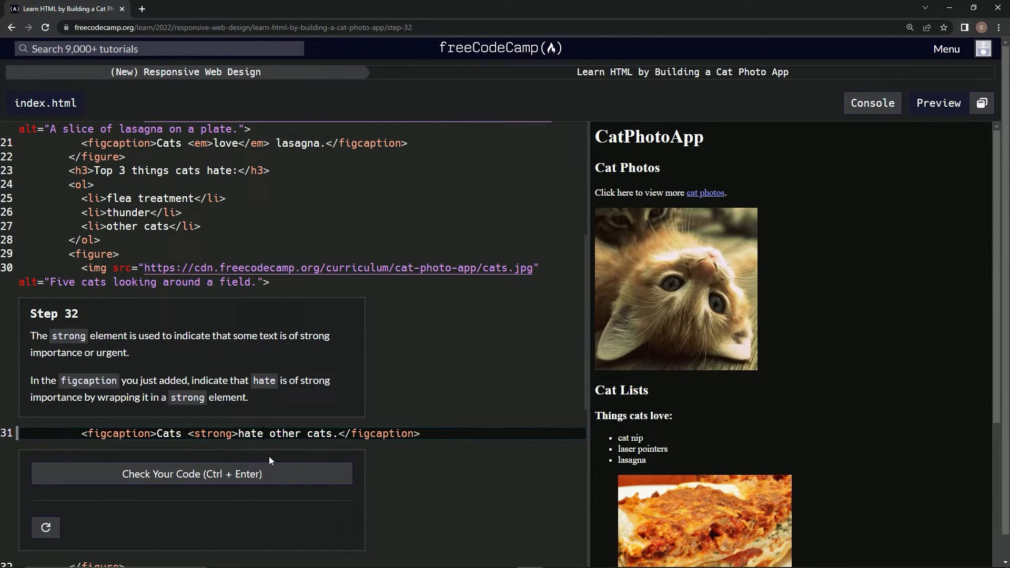
Wrap 'hate' in a strong element so the figcaption reads 'Cats <strong>hate</strong> other cats.'
text(<strong)
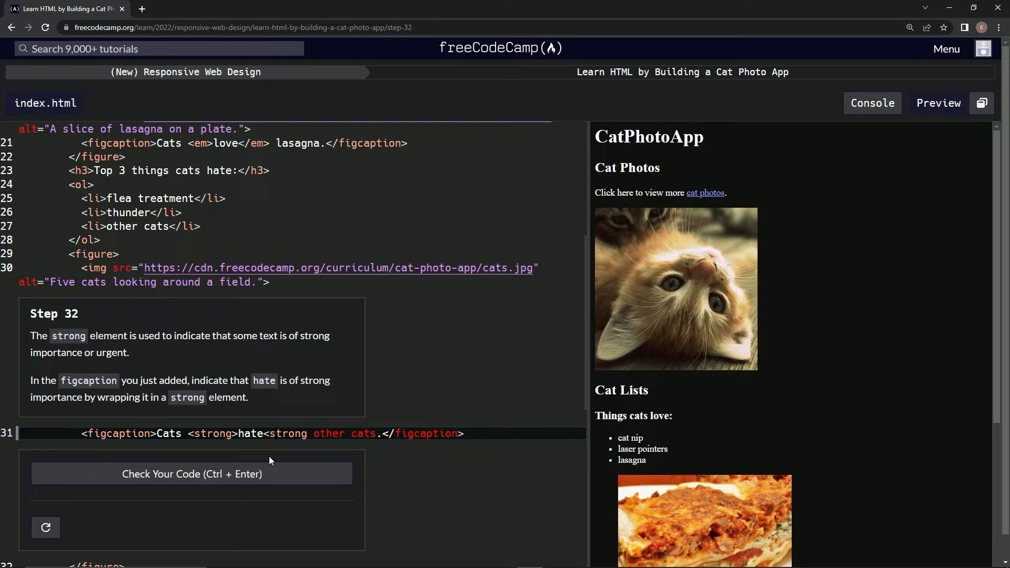
text(</strong>)
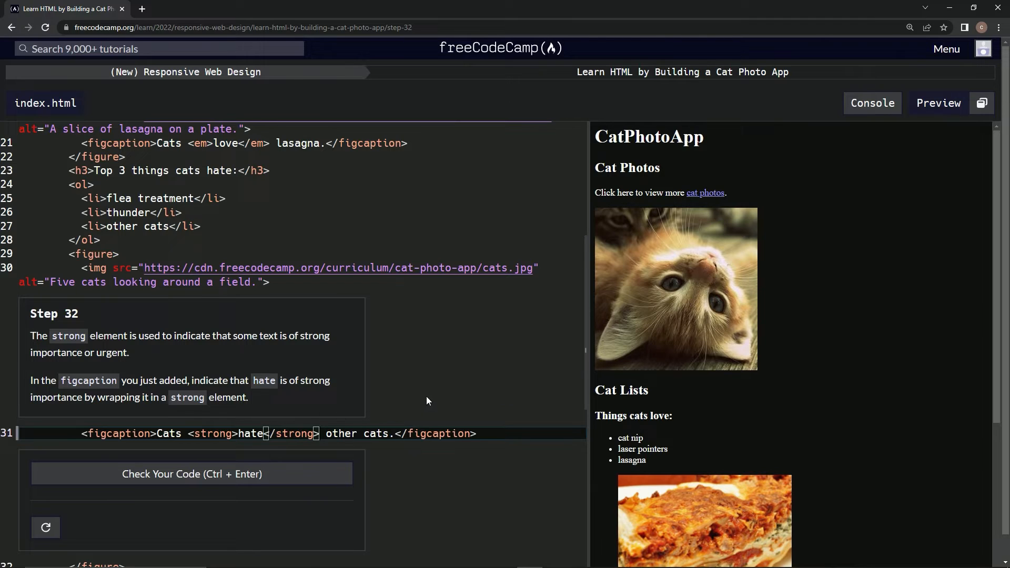
scroll(down, 3)
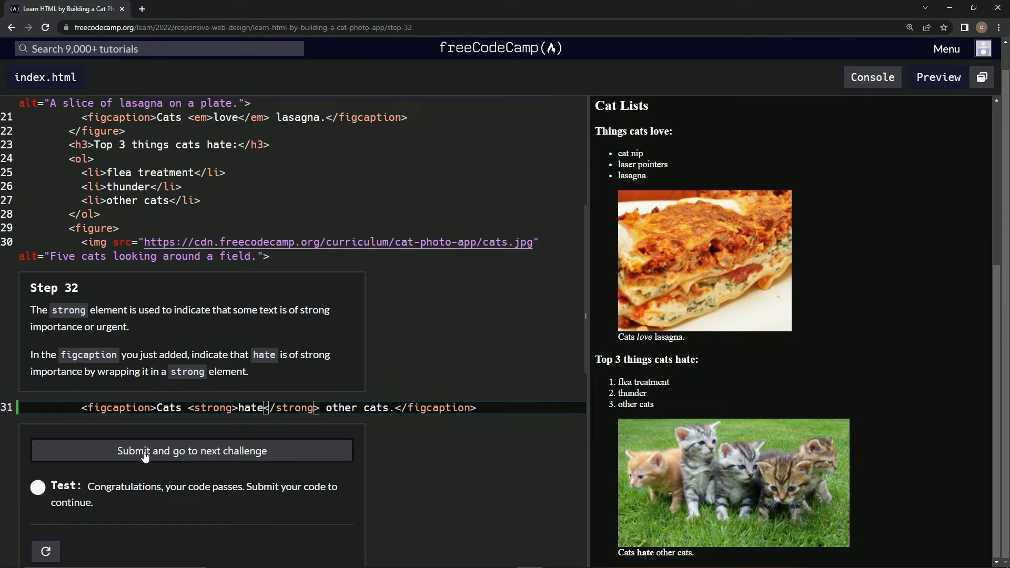
Submit the passing Step 32 code and advance to Step 33
click(191, 450)
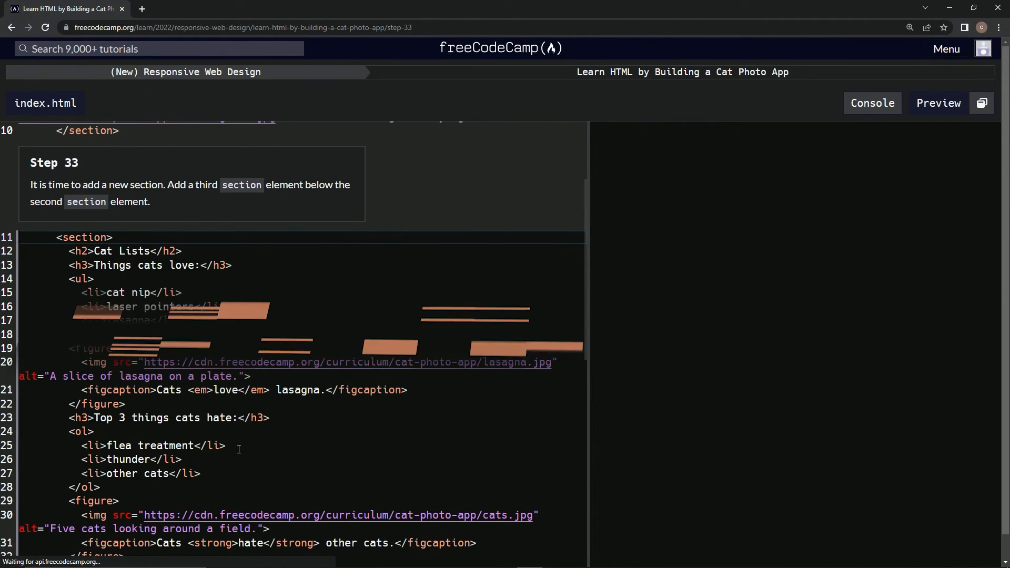